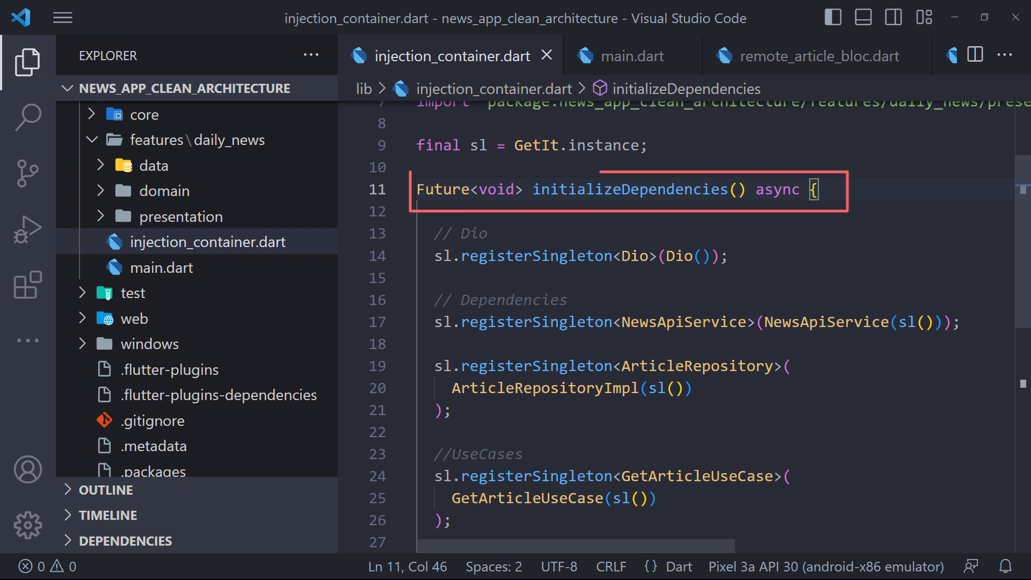
Switch to main.dart to see initializeDependencies awaited in main()
left_click(638, 56)
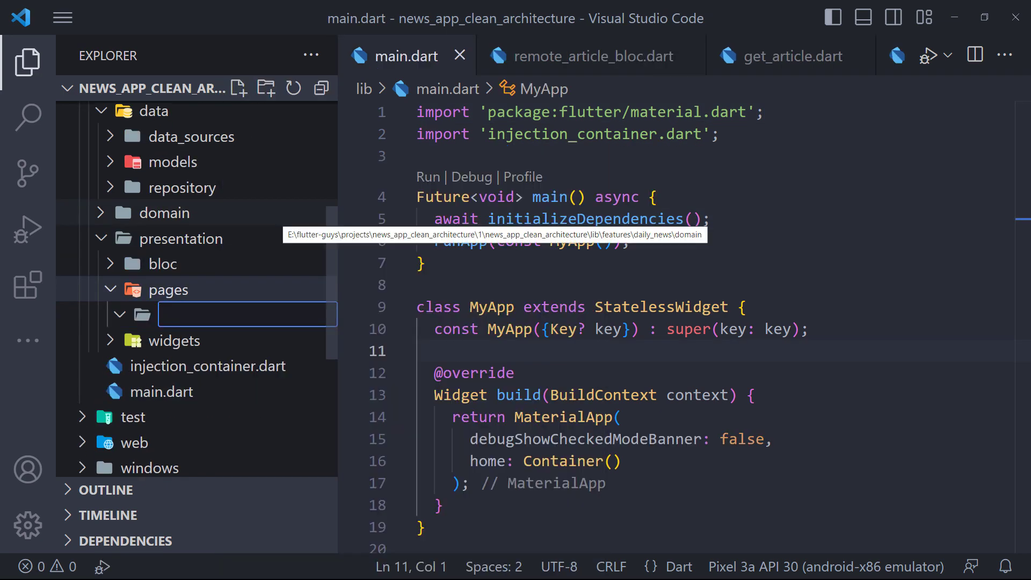
Create folder 'home' under presentation/pages holding a new file daily_news.dart
type("home")
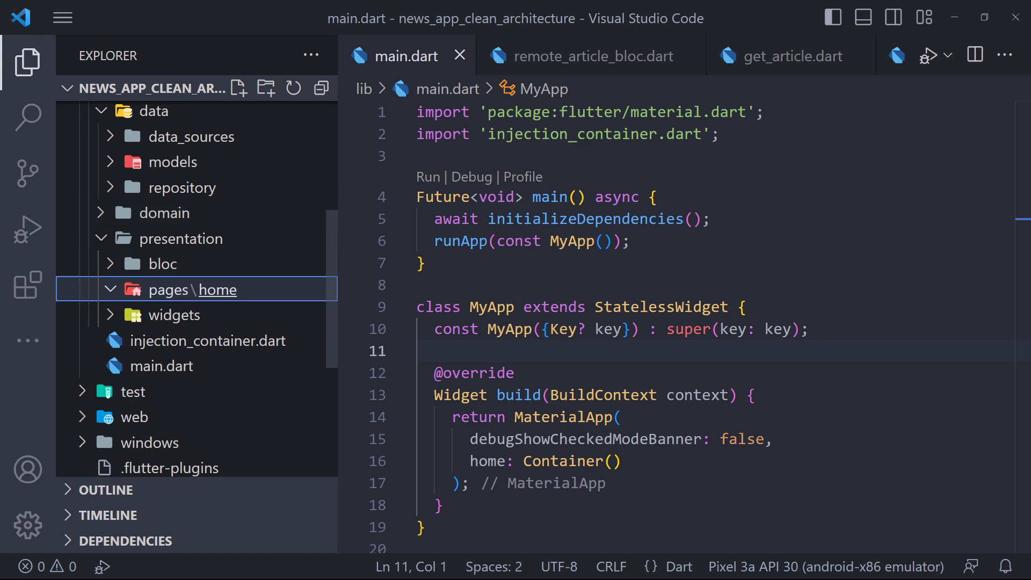
type("daily")
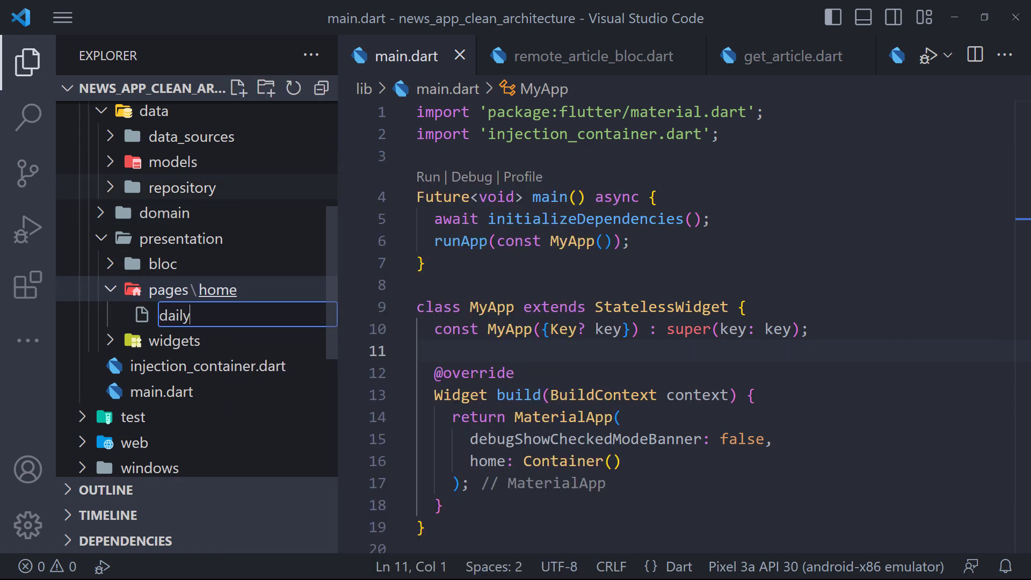
type("_news.da")
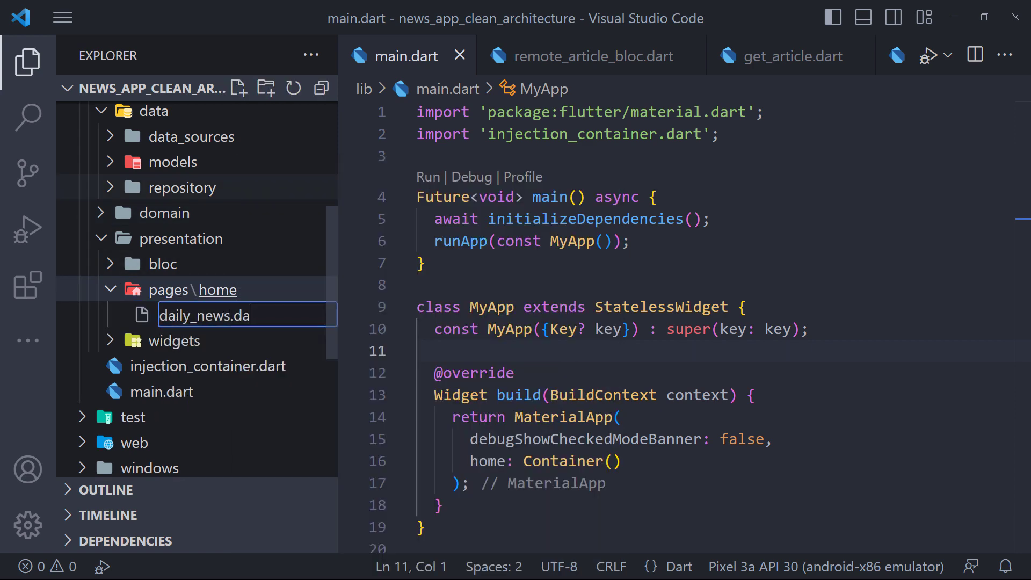
key("Enter")
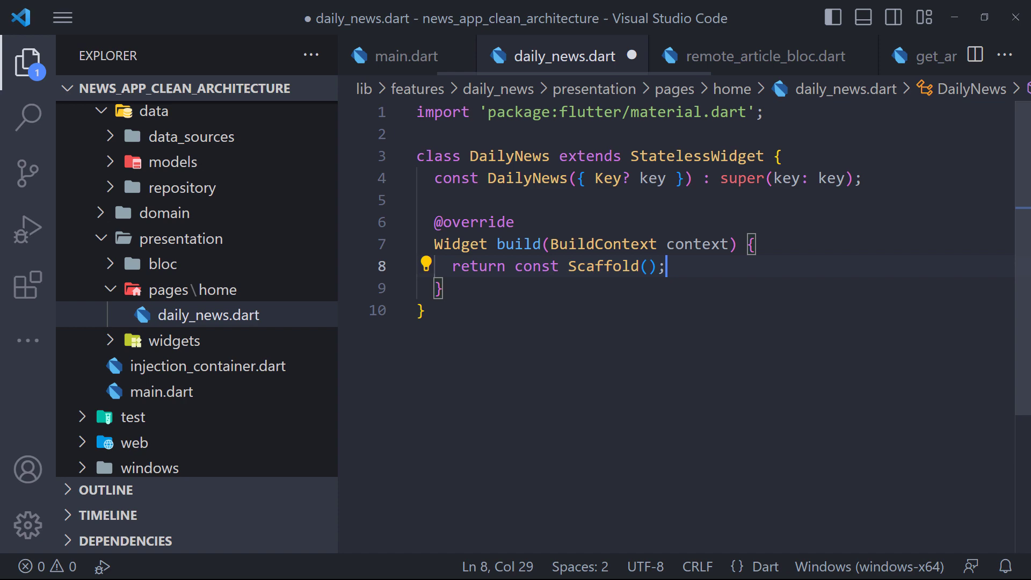
Add appBar: _buildAppbar() with title 'Daily News' to the Scaffold and save to hot reload
left_click(161, 391)
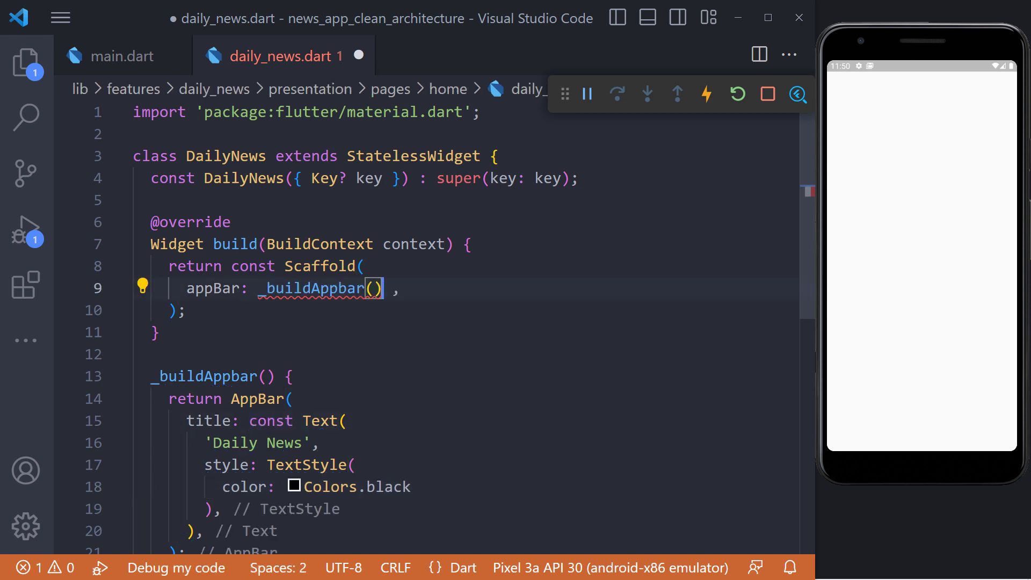
key("ctrl+s")
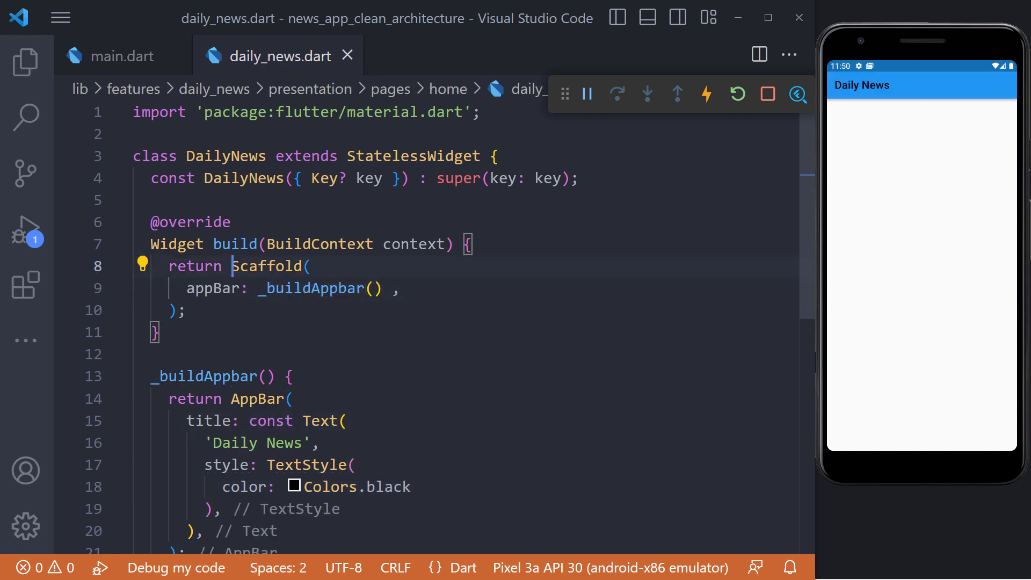
left_click(22, 62)
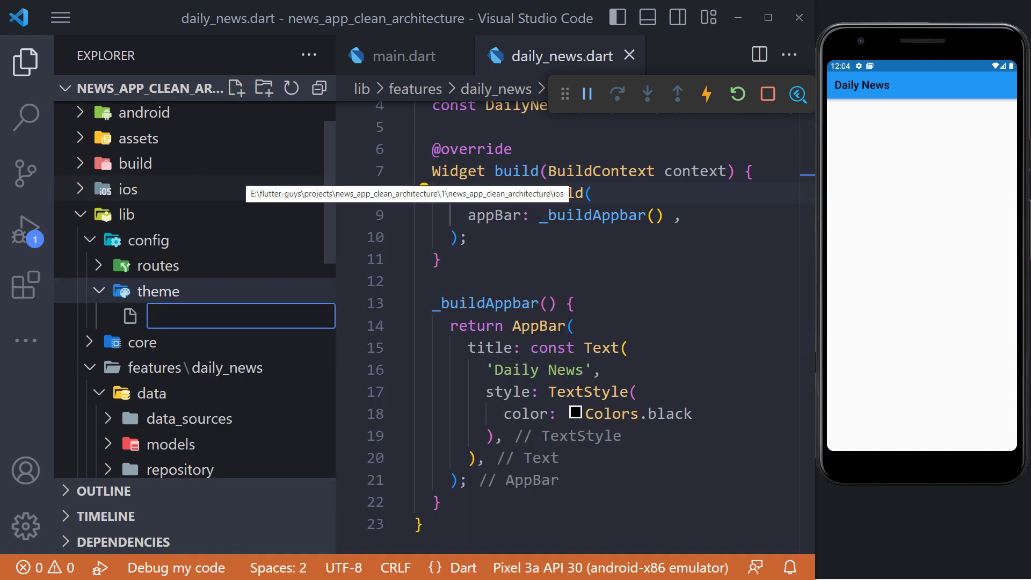
Create config/theme/app_themes.dart with theme() returning a white, Muli-font ThemeData
type("app_themes")
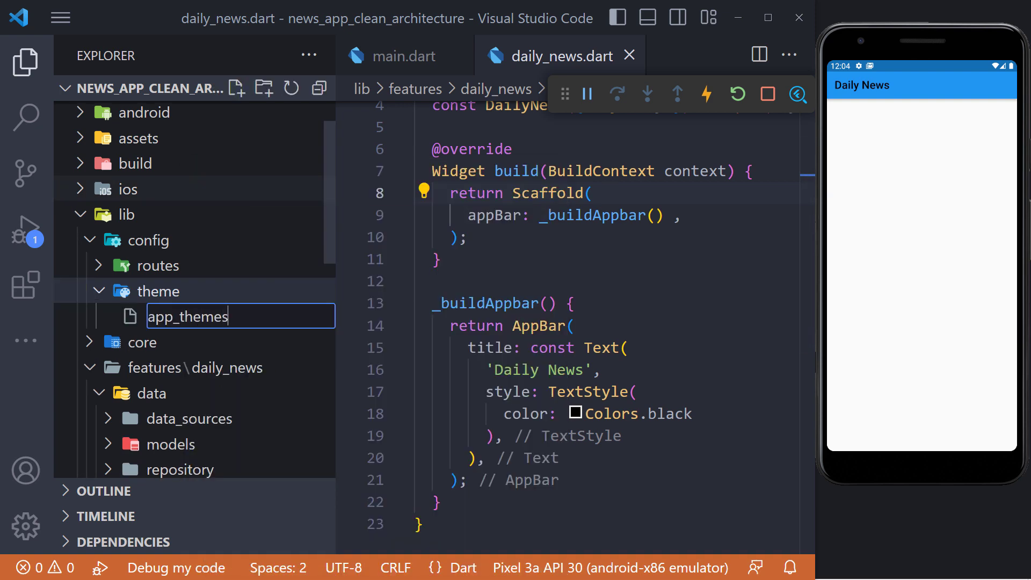
key("Enter")
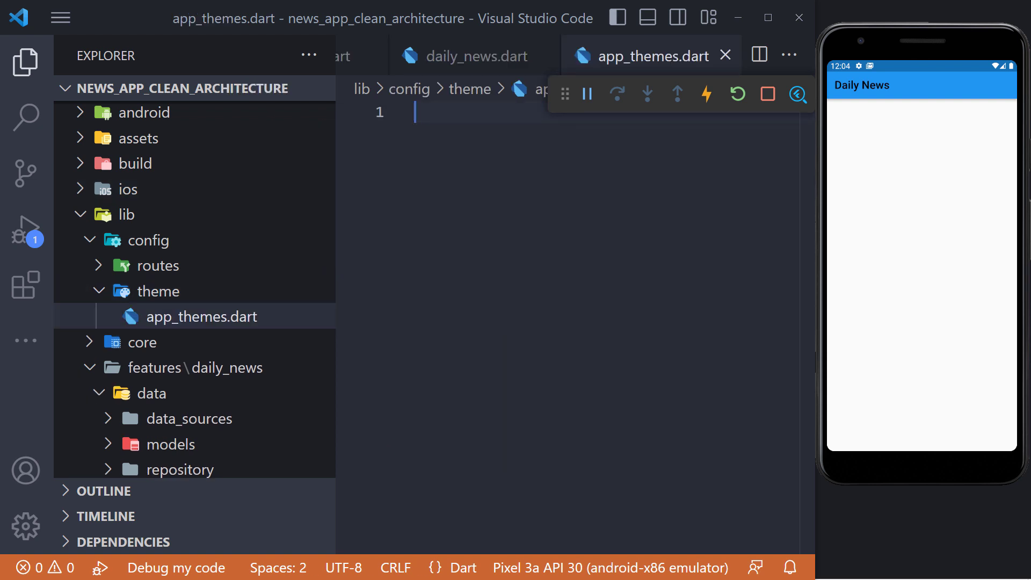
type("ThemeData theme() {")
type("f")
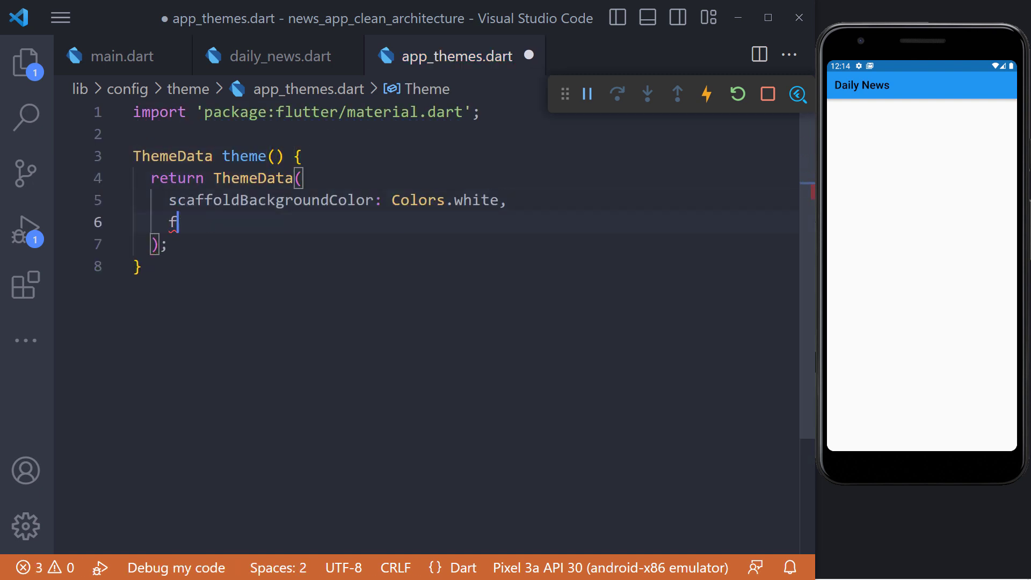
type("ontFamily: 'Muli',")
type("return")
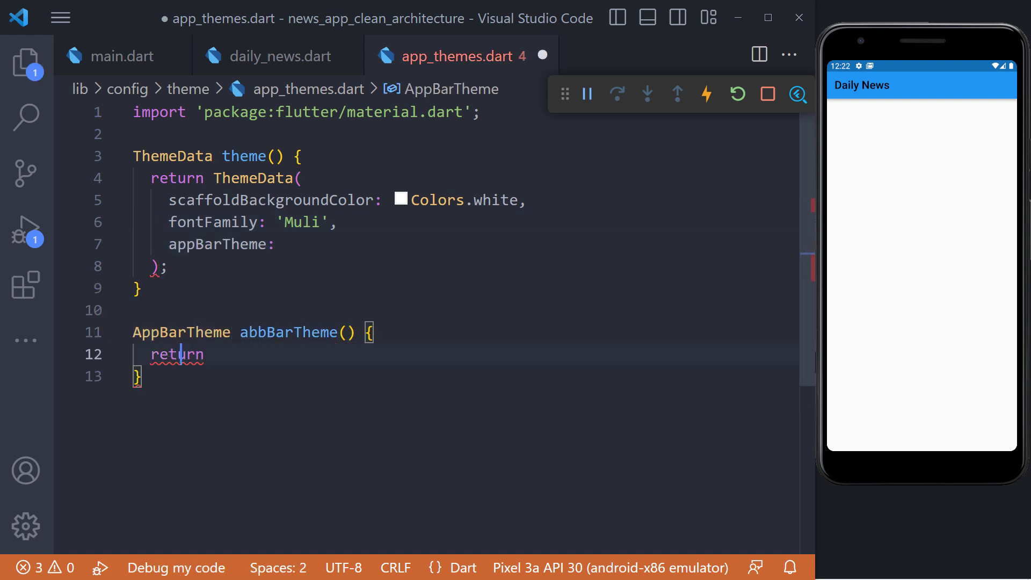
Add appBarTheme() returning a white, elevation-0 AppBarTheme with centerTitle: true
type("AppBarTheme(")
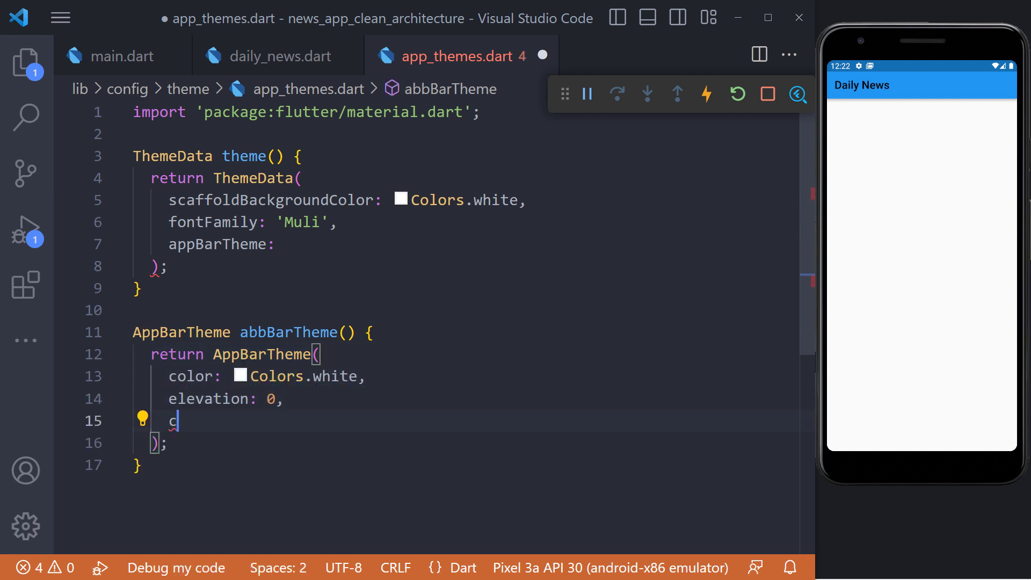
type("centerTitle: true,")
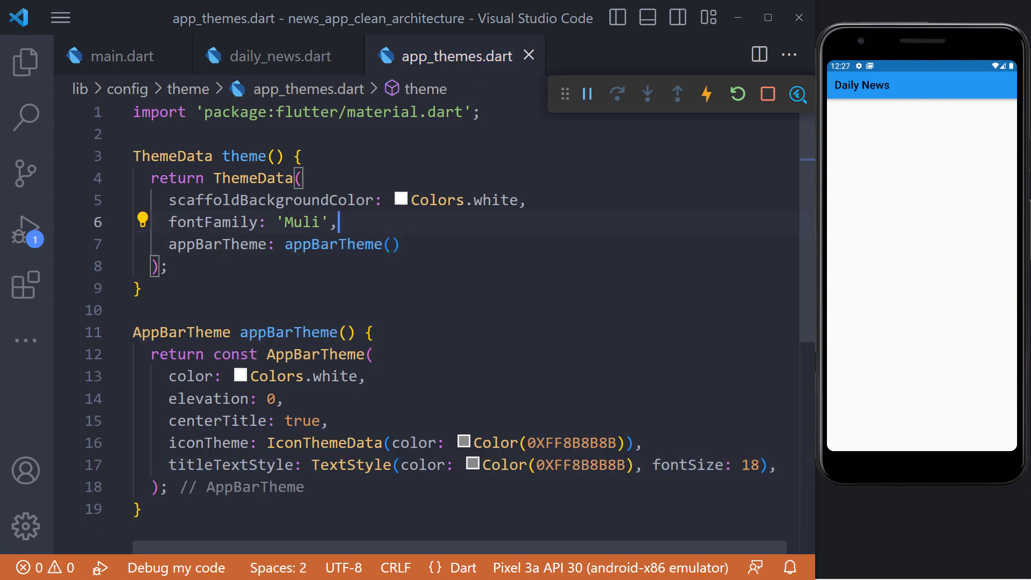
left_click(122, 56)
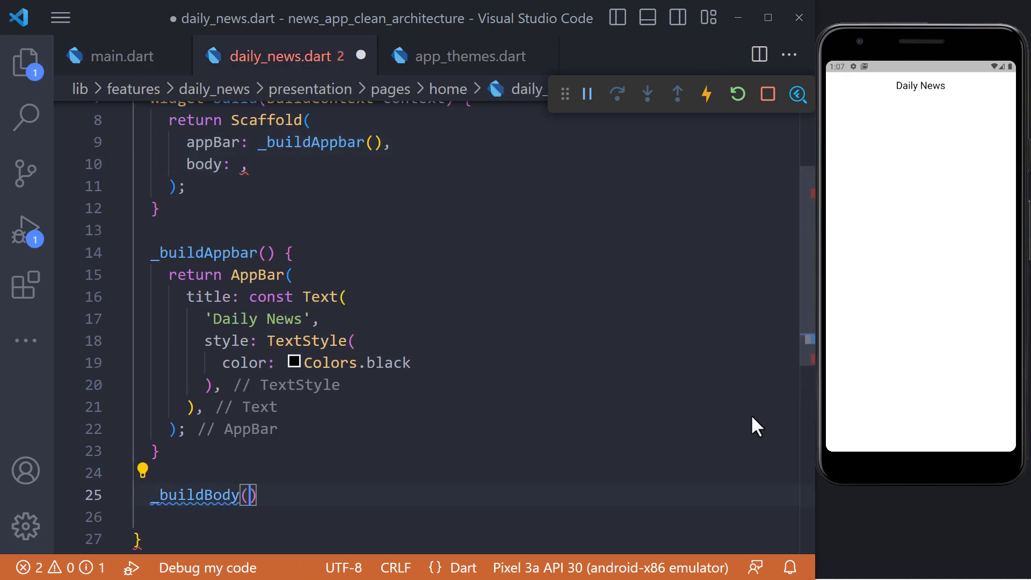
Write _buildBody() returning BlocBuilder<RemoteArticlesBloc, RemoteArticlesState> with a Cupertino loading spinner
type("{ return BlocBuilder")
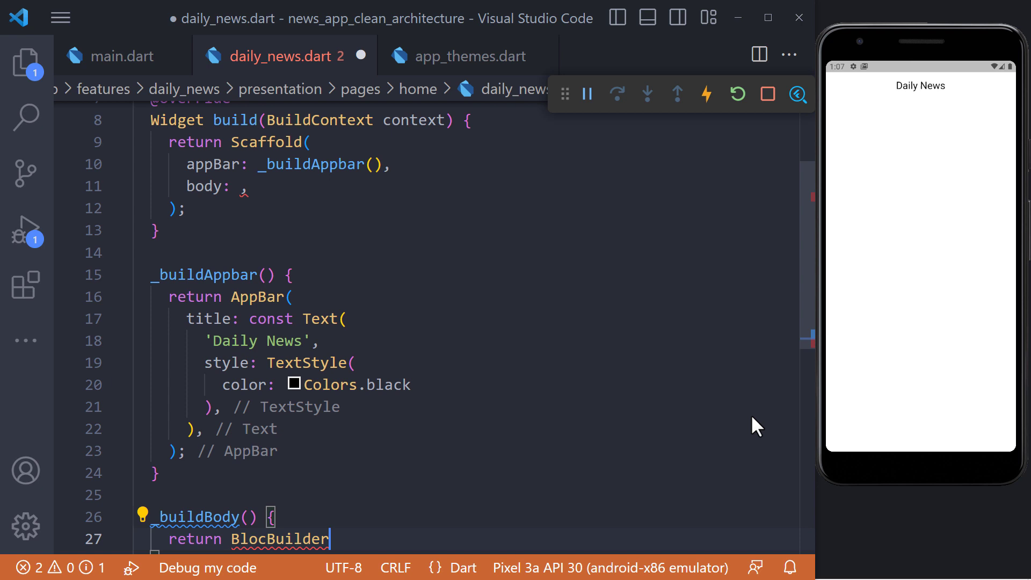
type("<RemoteArticlesBloc,RemoteArticlesState>")
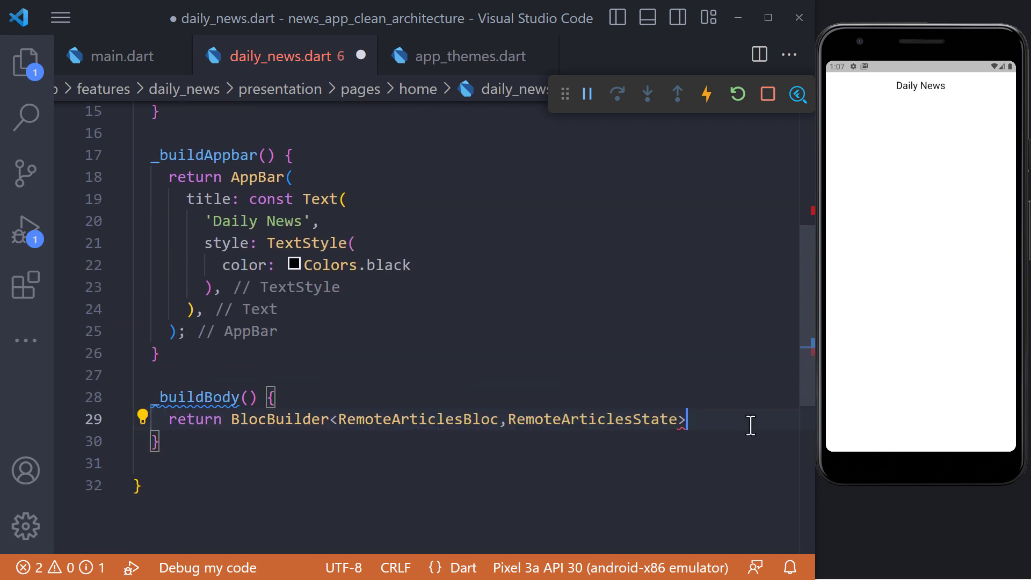
type("(")
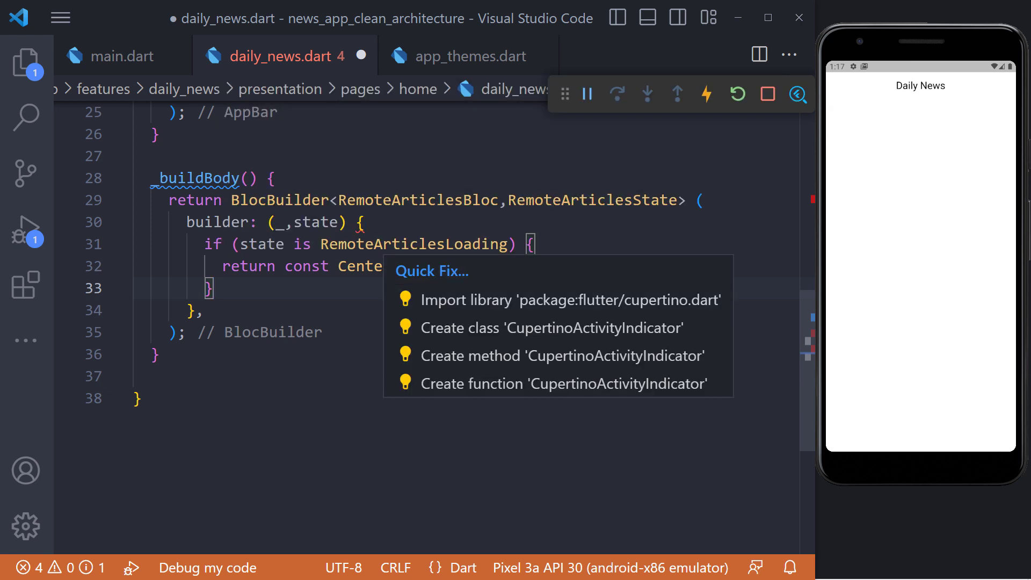
left_click(566, 300)
type("return ListView.builder(itemBuilder: itemBuilder);")
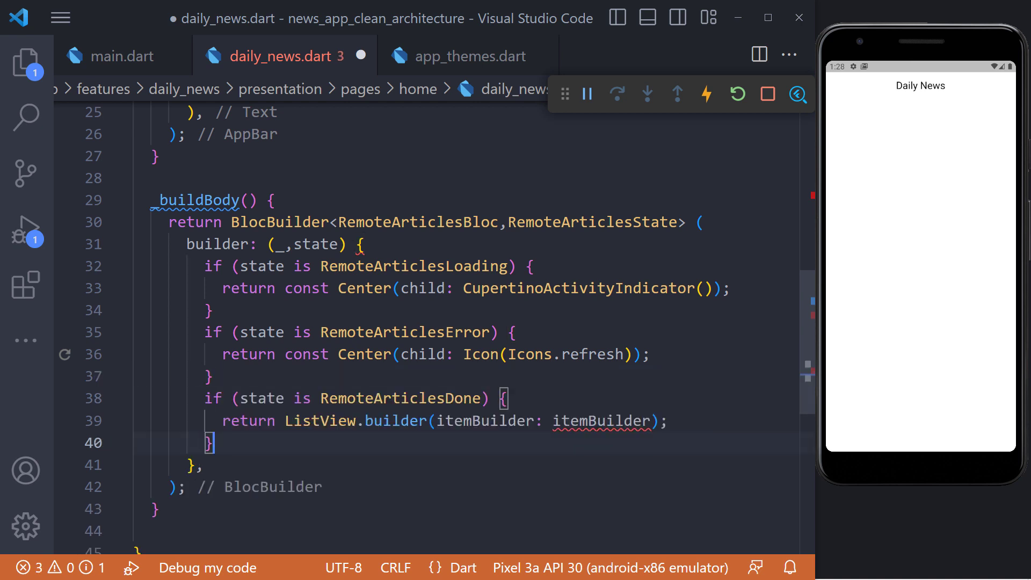
Add error and done branches: a SizedBox fallback and list tiles titled Text('$index')
type("return const SizedBox();")
type("return ListTile(")
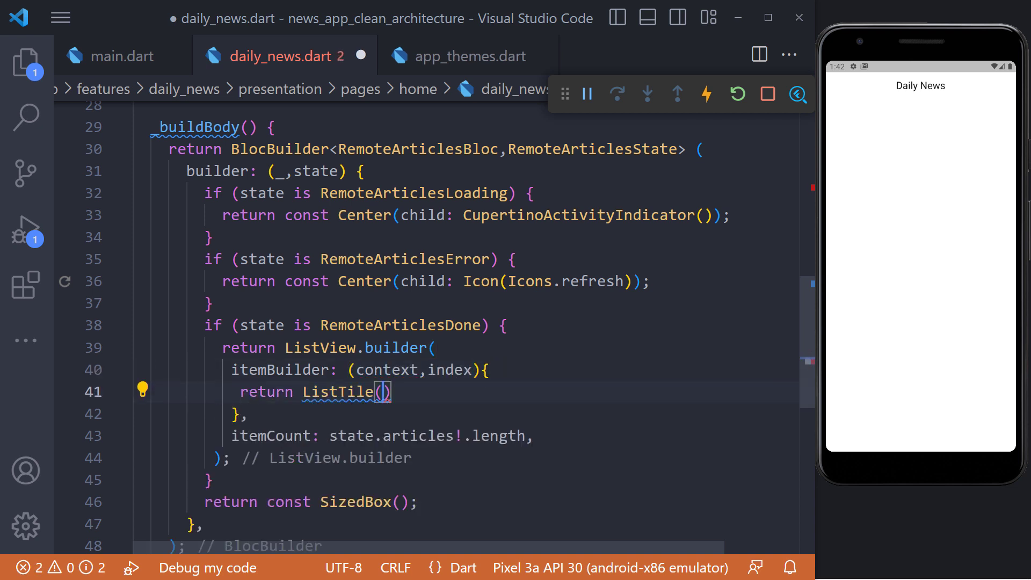
type("title: Text('$index')")
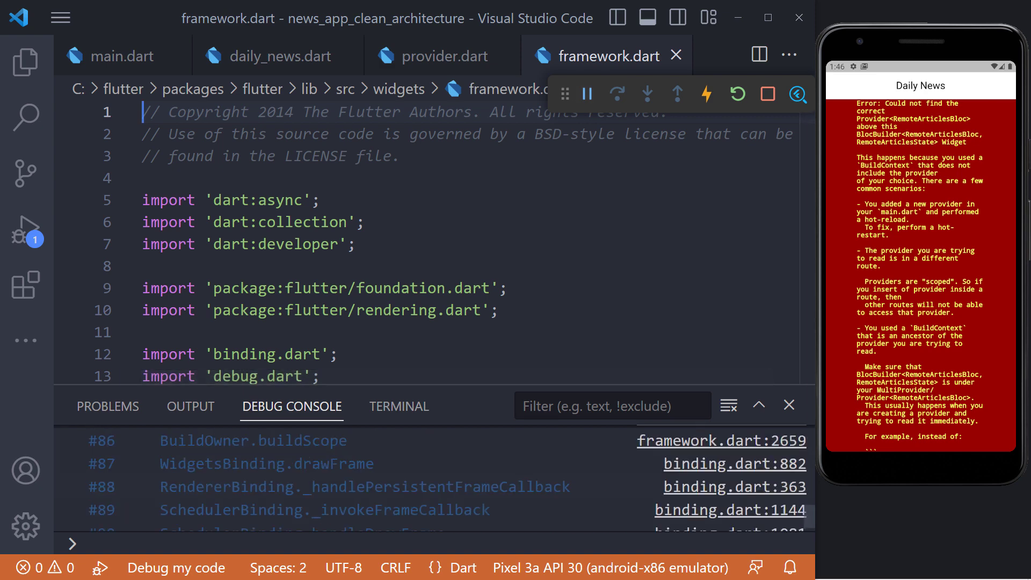
Wrap MaterialApp in a BlocProvider<RemoteArticlesBloc> in main.dart's build
scroll("down", 3)
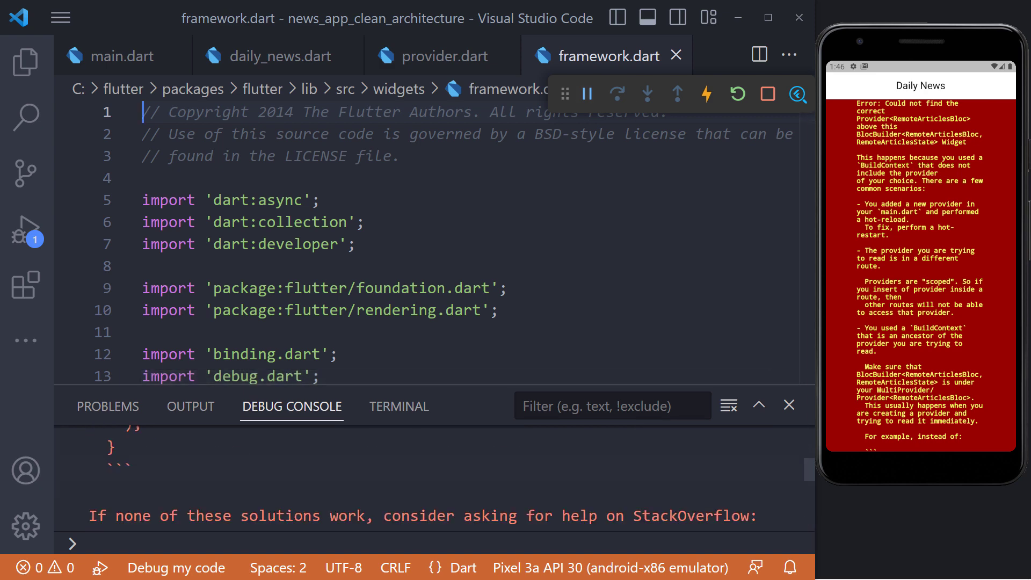
left_click(123, 56)
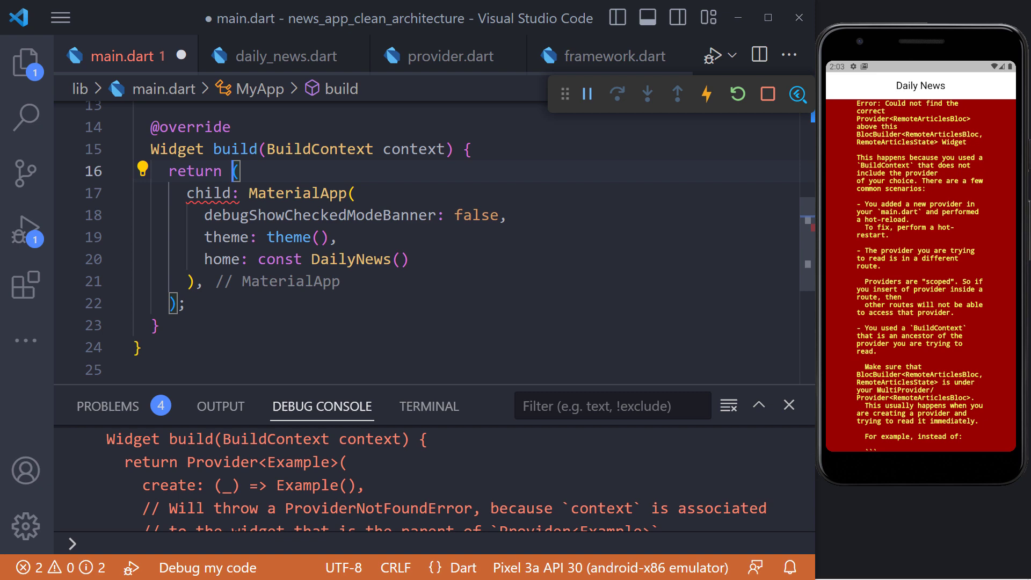
type("BlocProvider<RemoteArticlesBloc>")
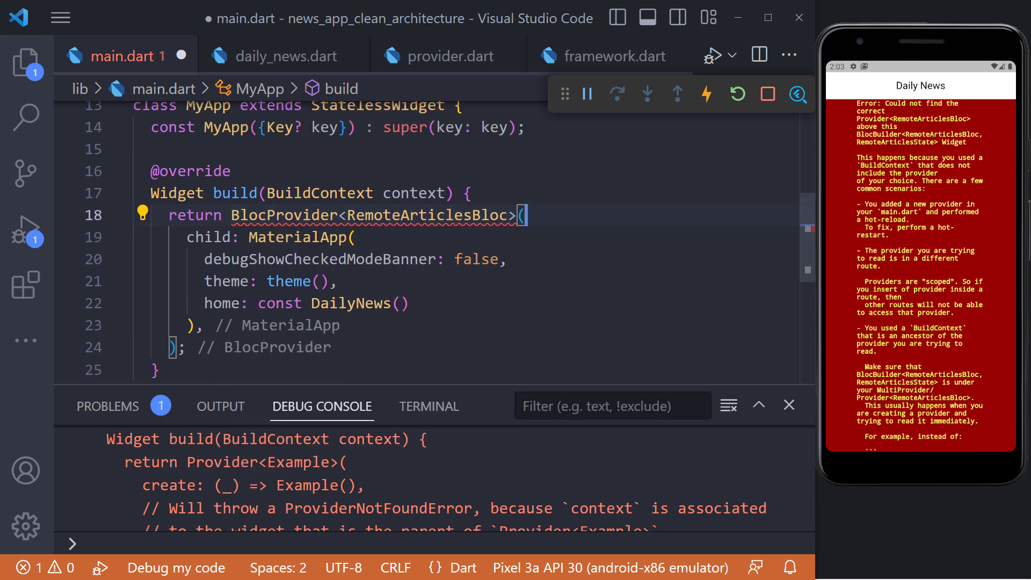
type("c")
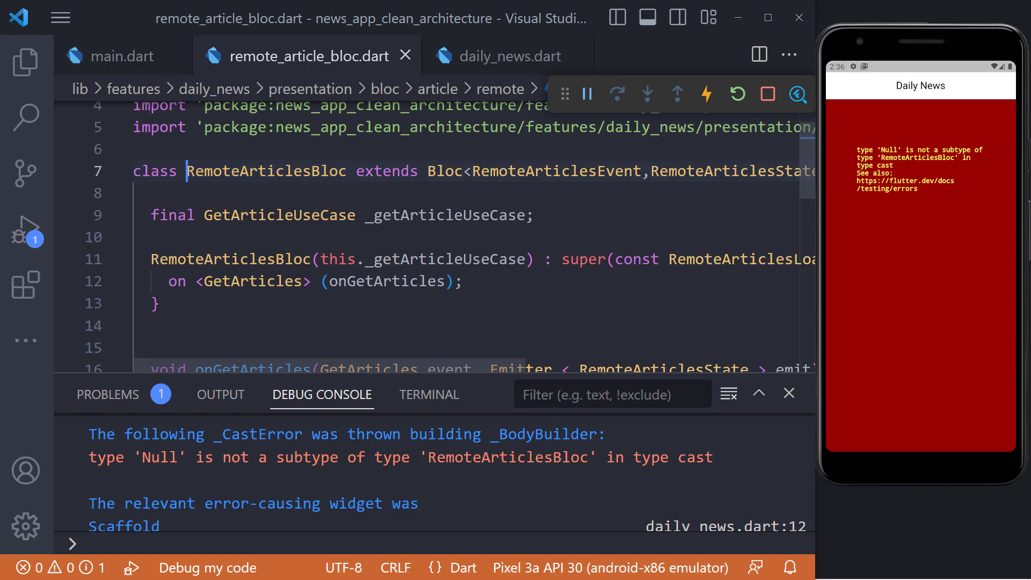
Add create: (context) => sl()..add(const GetArticles()) to the BlocProvider
left_click(294, 215)
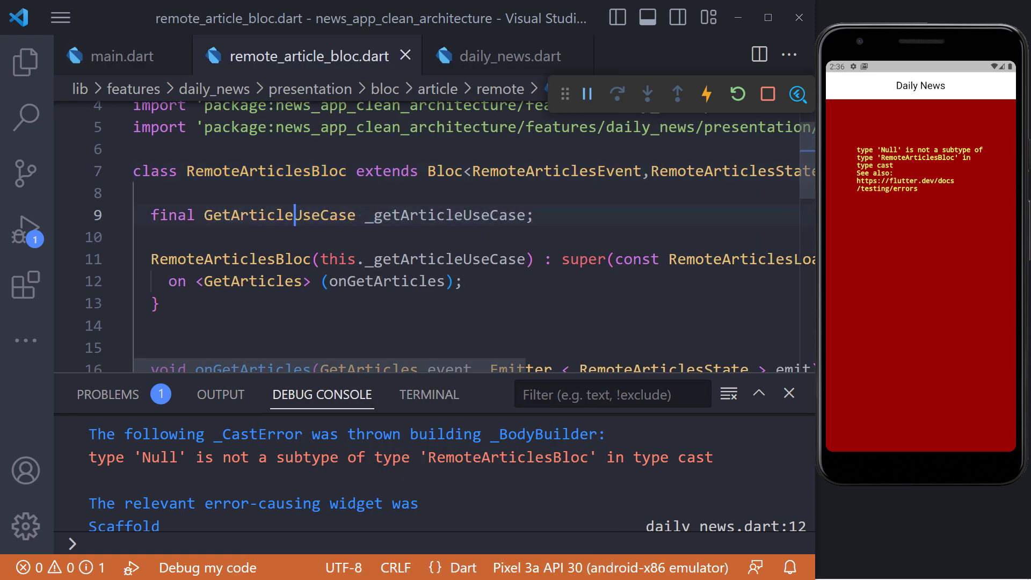
left_click(112, 56)
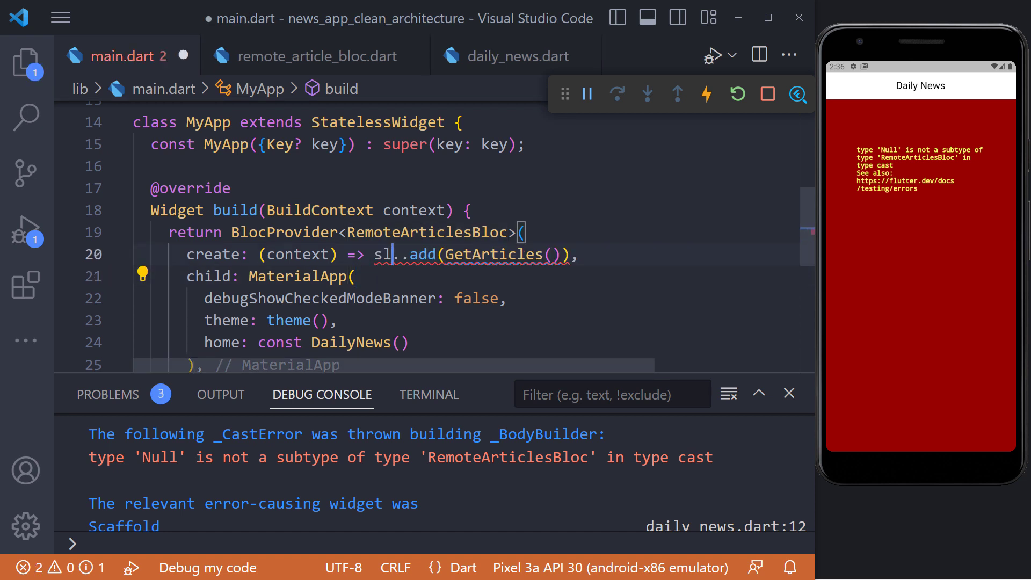
type("()")
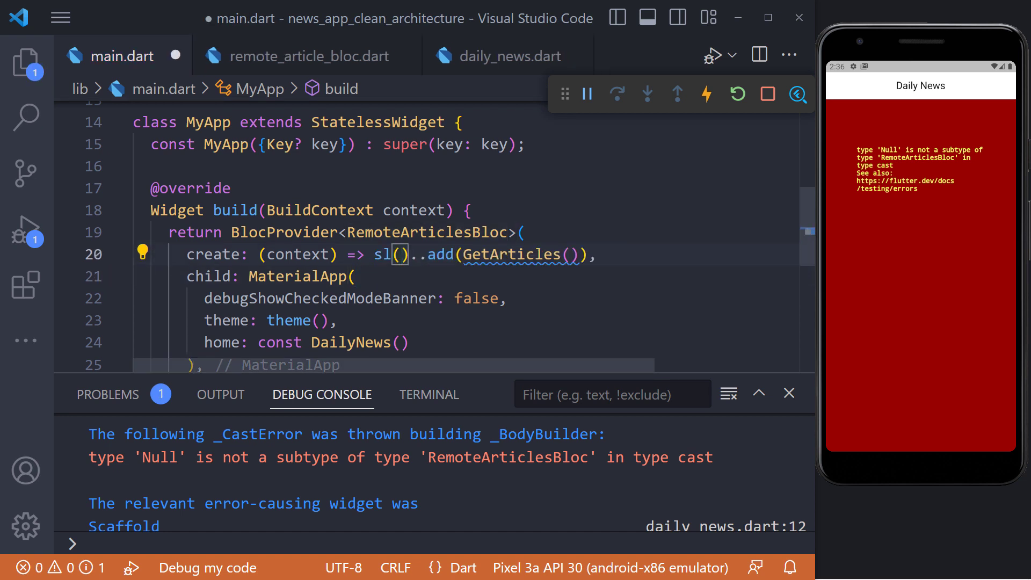
type("const")
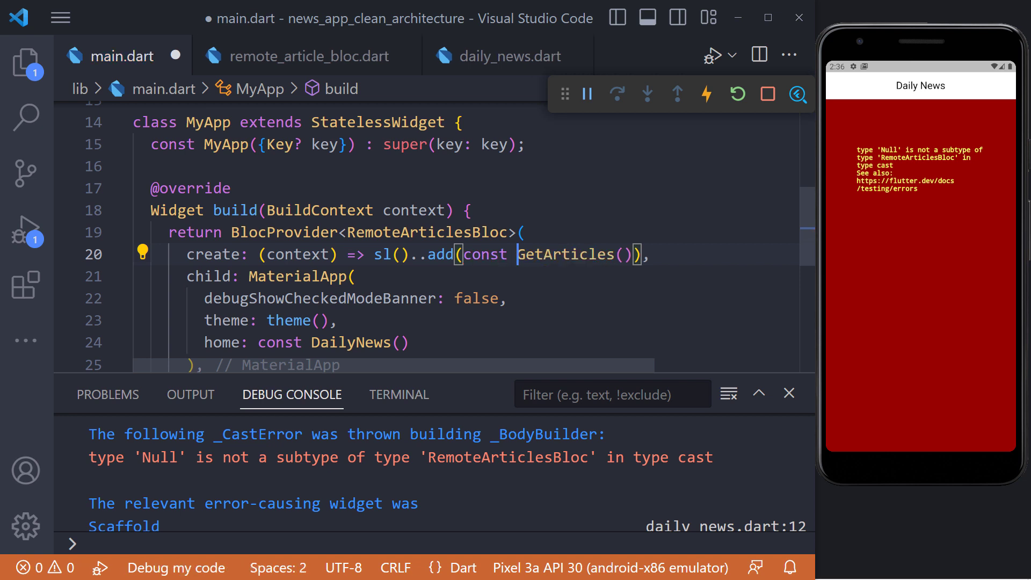
Hot reload and restart the app so the provider shows the loading spinner
left_click(707, 93)
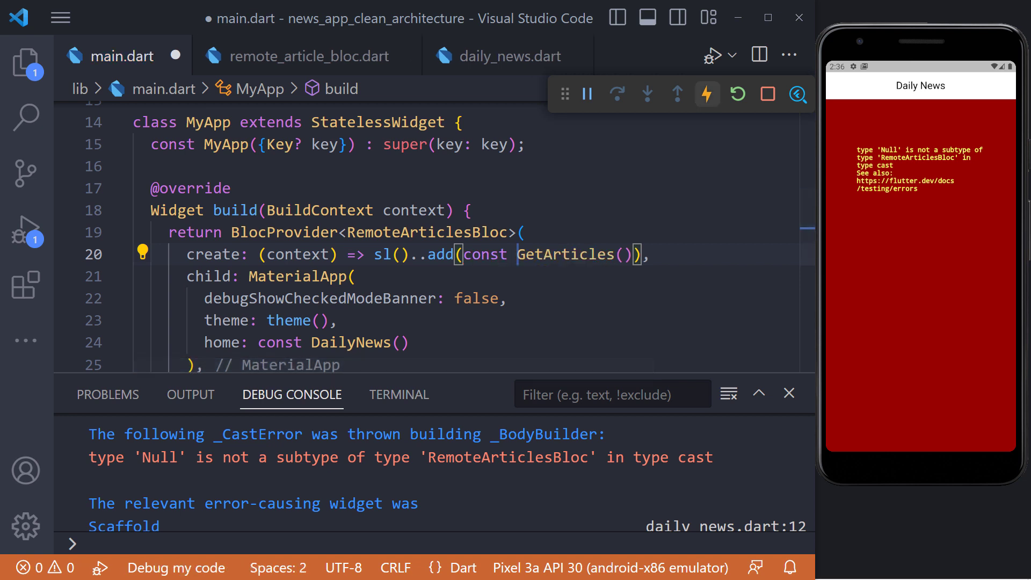
left_click(738, 93)
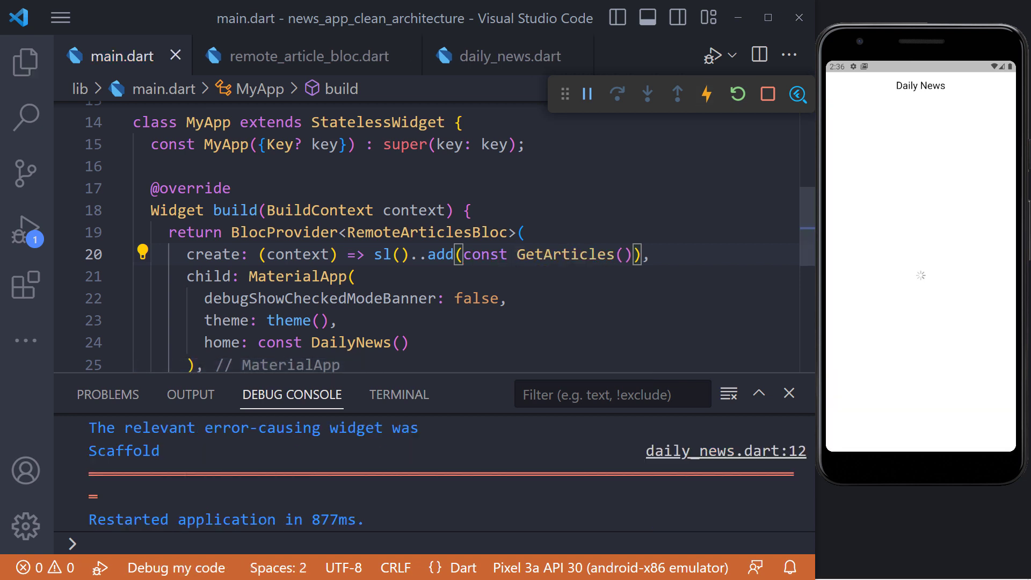
mouse_move(736, 94)
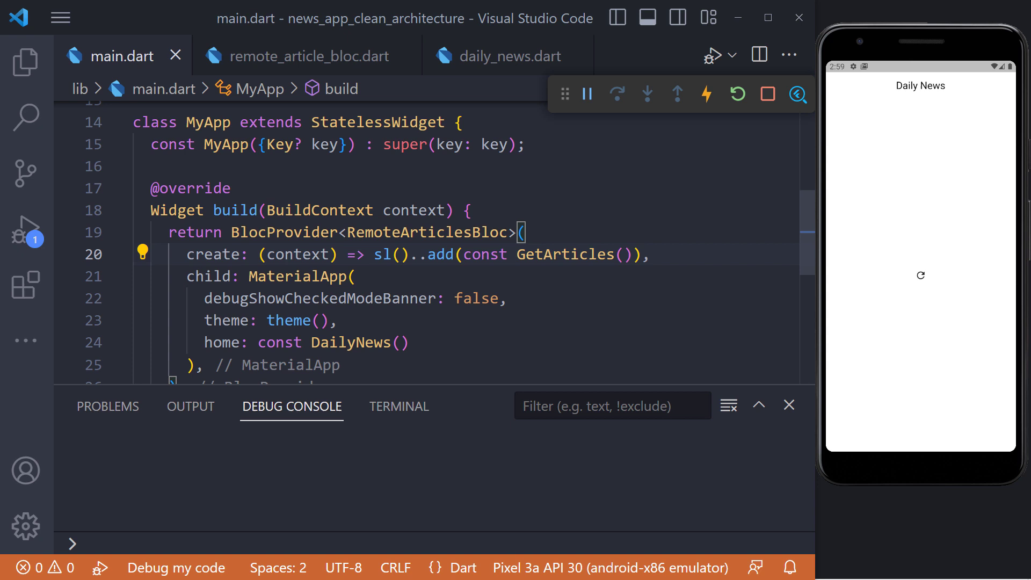
Add print(dataState.error!.message); in the bloc's DataFailed branch and restart the app
left_click(308, 56)
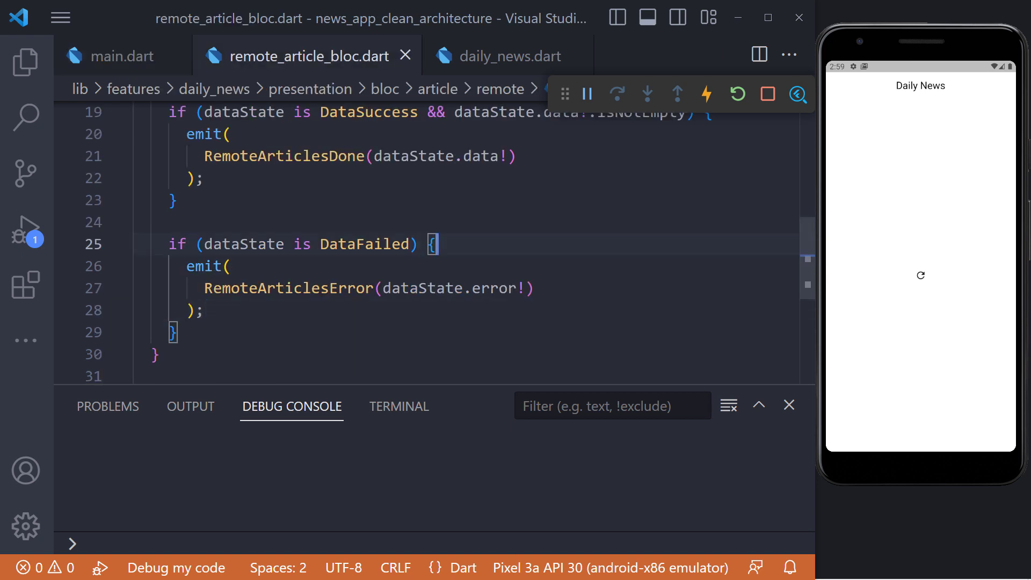
type("print(dataState.error)")
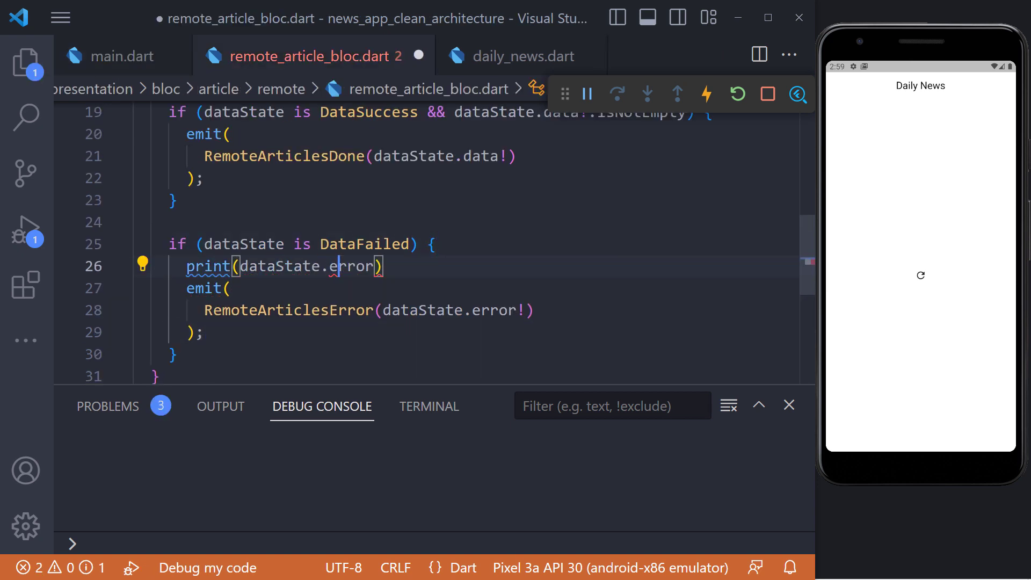
type("!.message);")
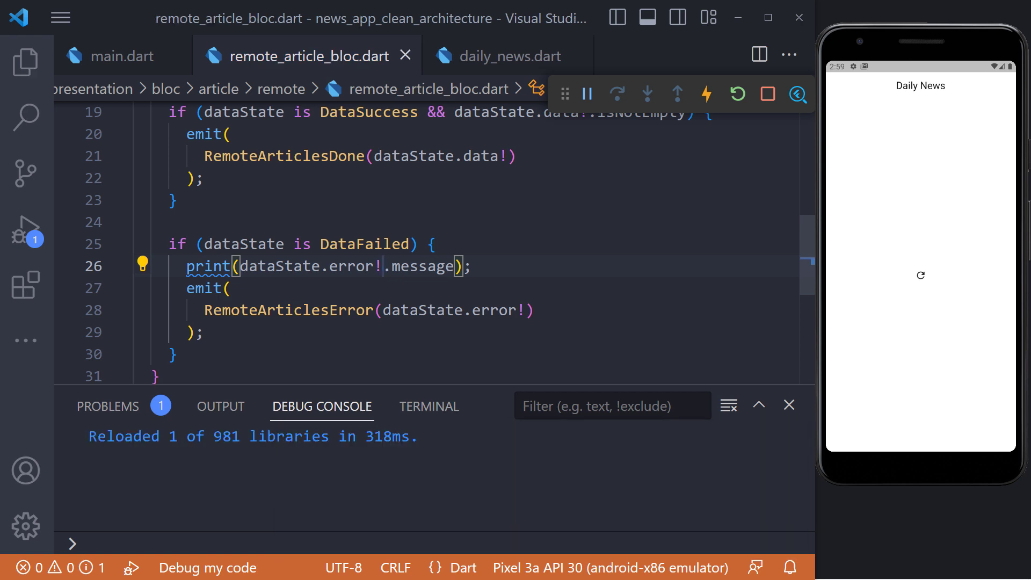
left_click(736, 94)
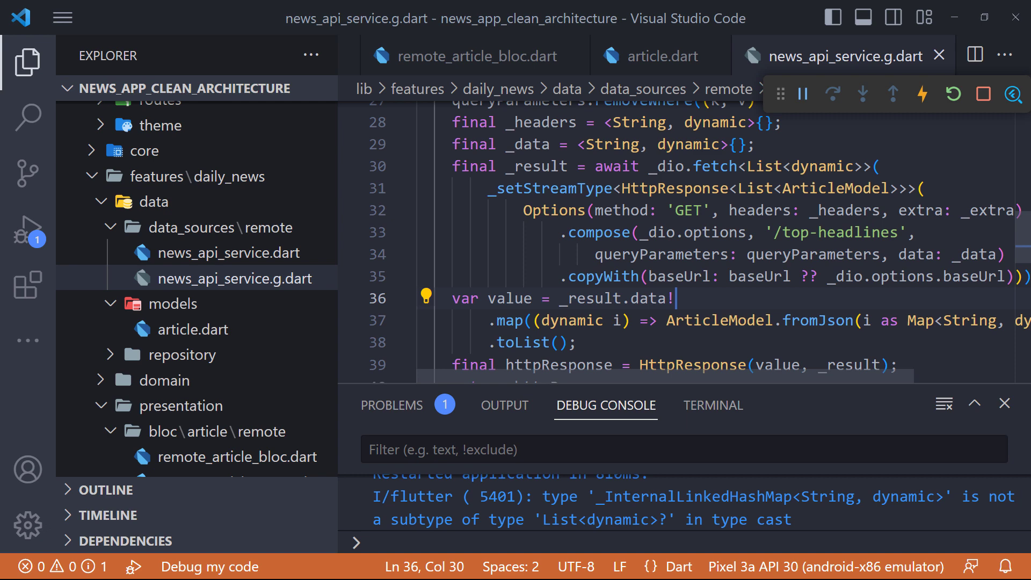
Change the service to fetch<Map<String, dynamic>> and read _result.data!['articles']
type("['articles']")
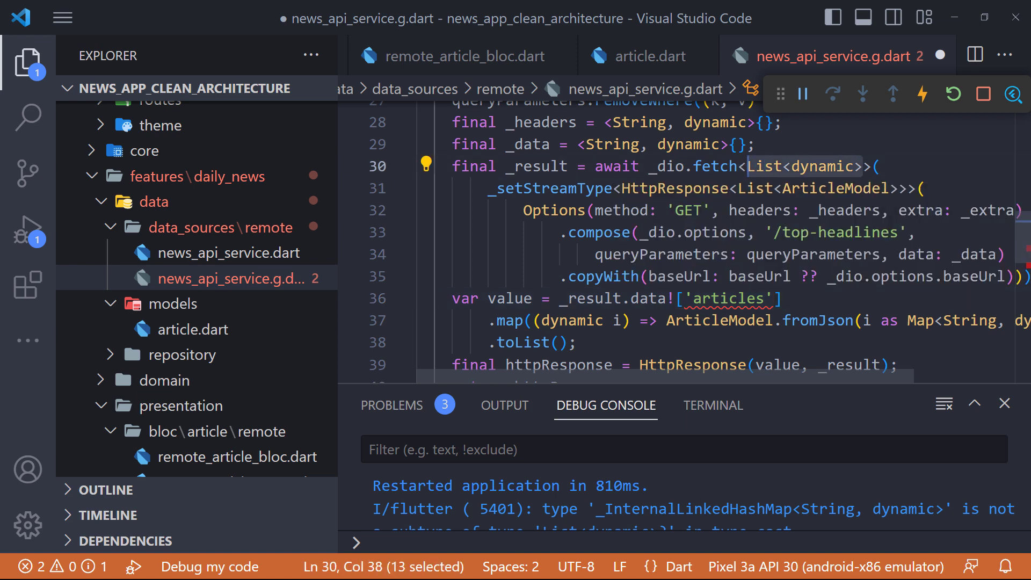
type("Map<String, dynamic>")
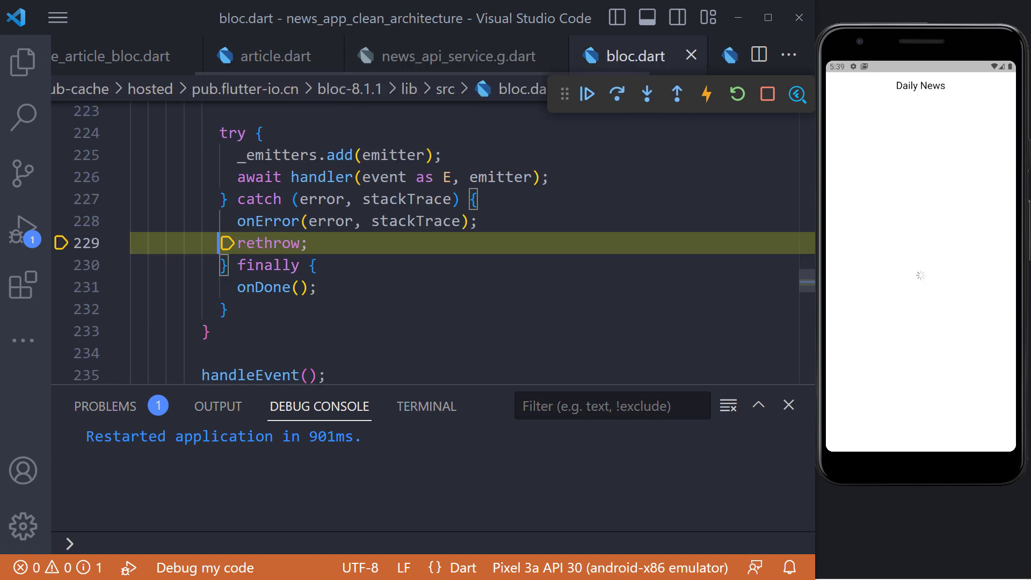
Resume past the rethrow and type the parsed value as List<ArticleModel> in the generated service
left_click(586, 94)
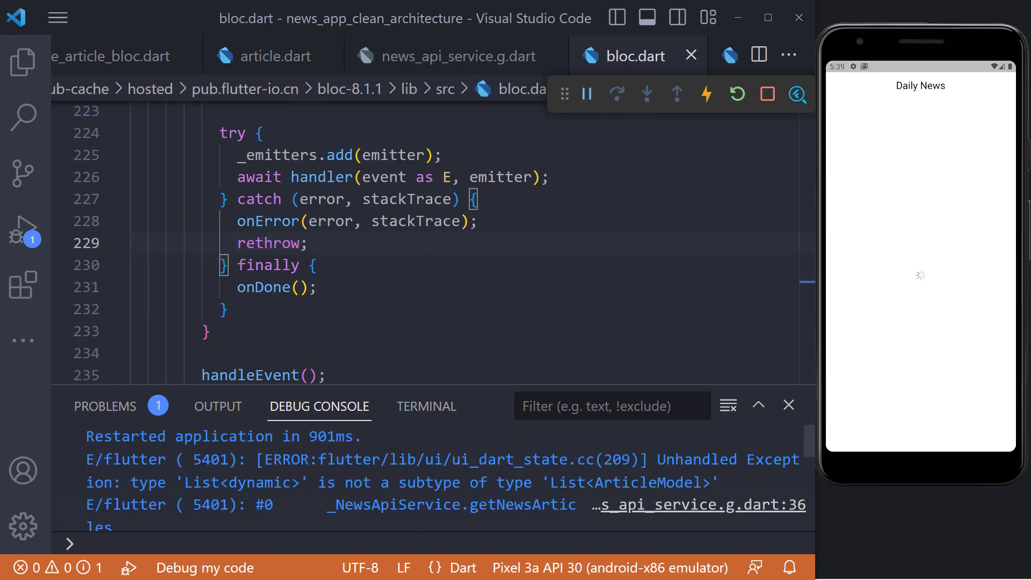
left_click(449, 56)
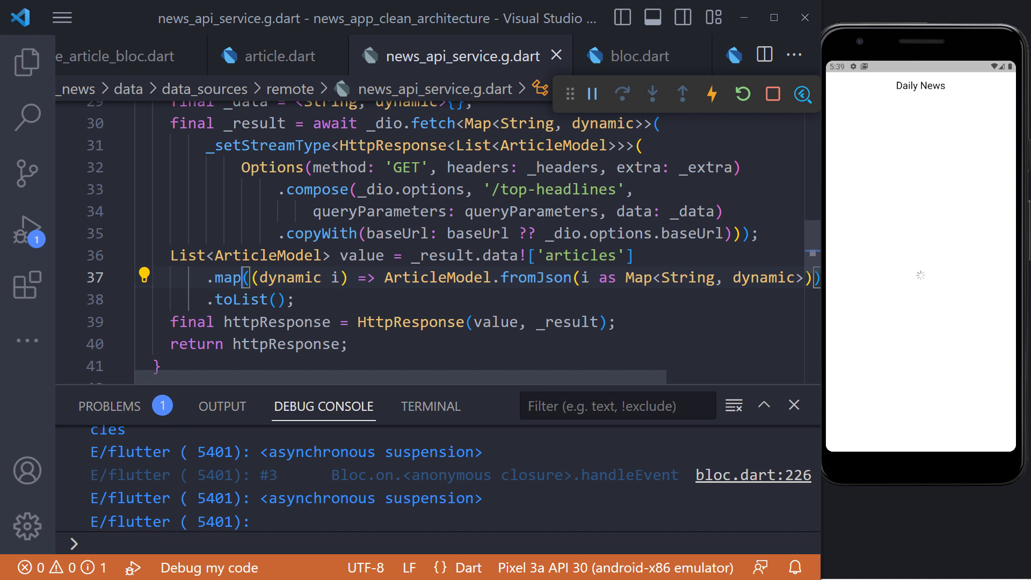
type("<ArticleModel>")
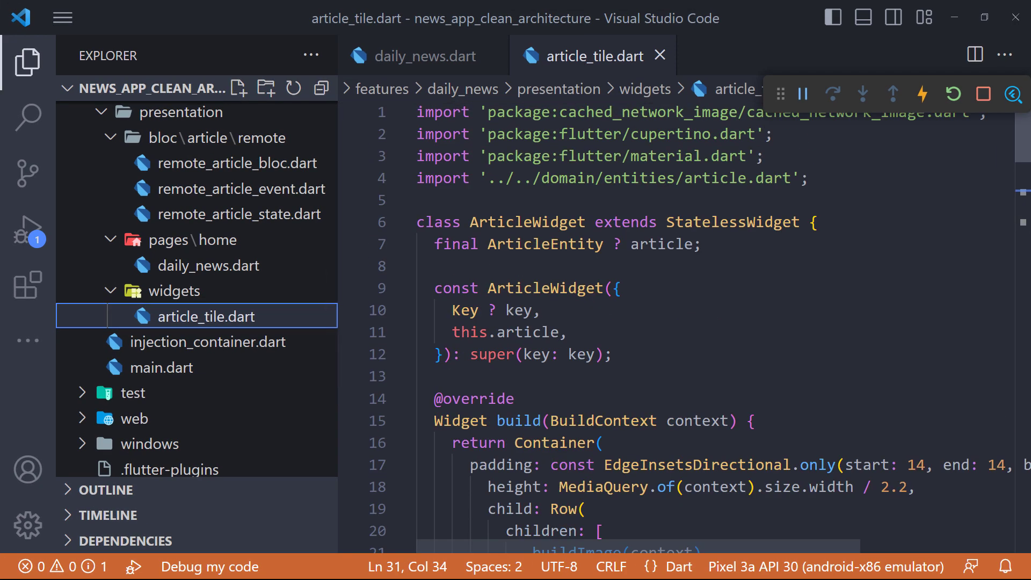
Review article_tile.dart, then bring up daily_news.dart where ListView.builder renders the articles
scroll("down", 3)
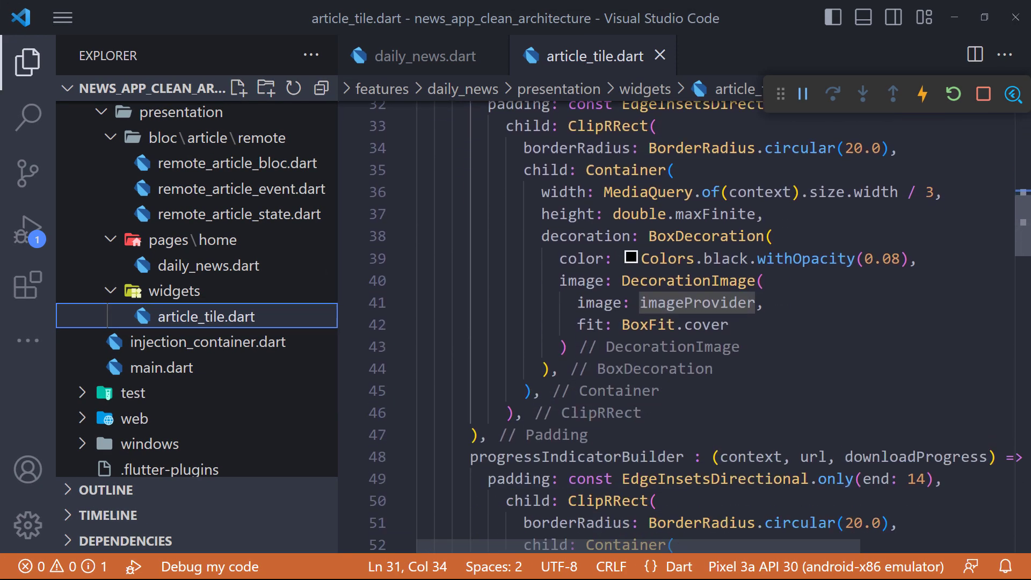
scroll("down", 3)
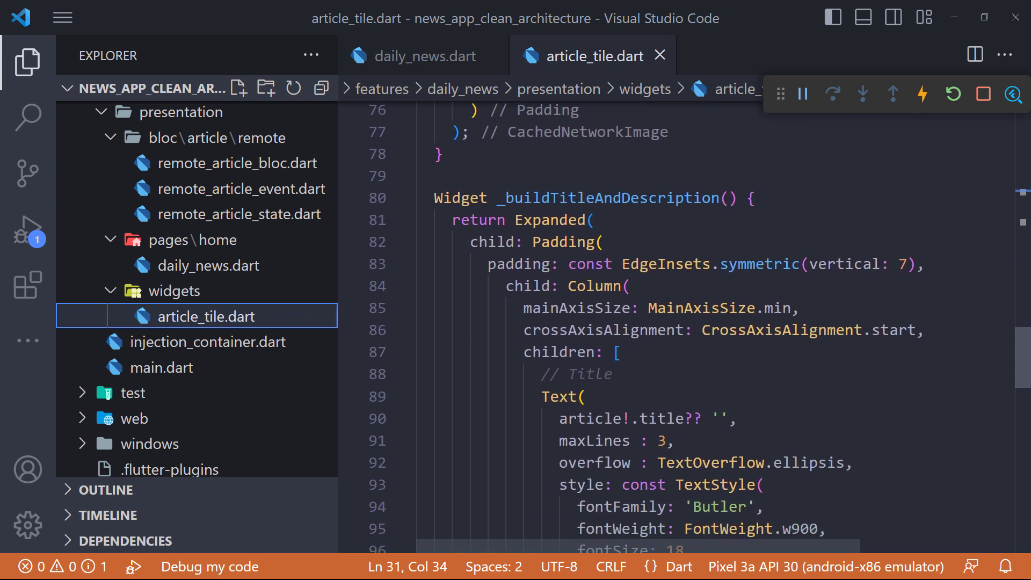
scroll("down", 3)
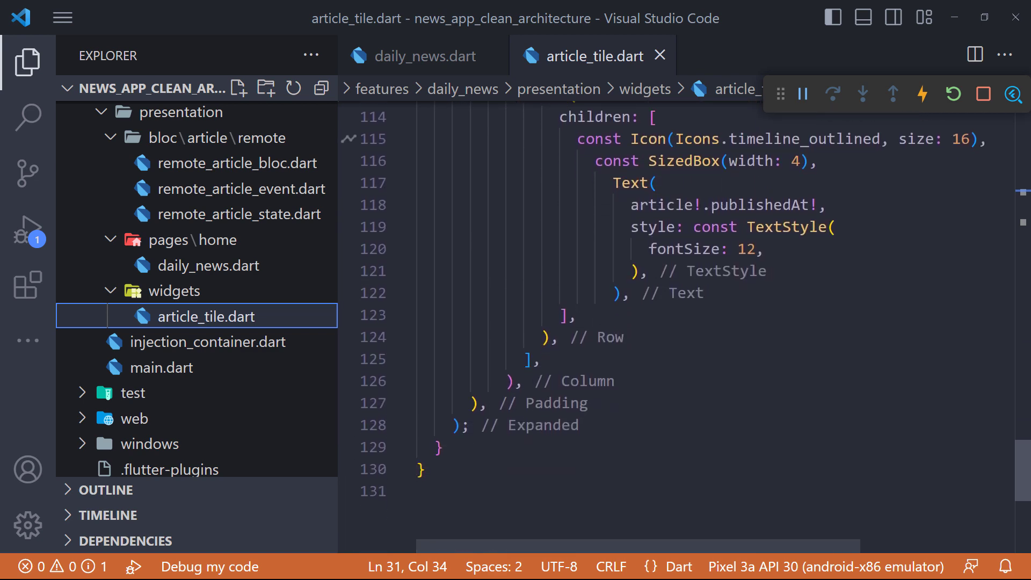
left_click(421, 56)
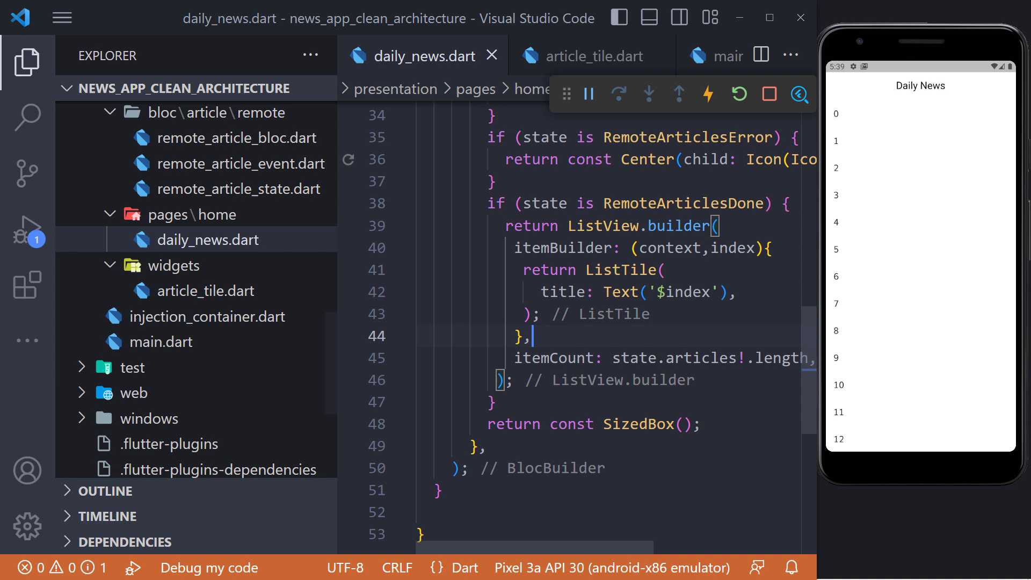